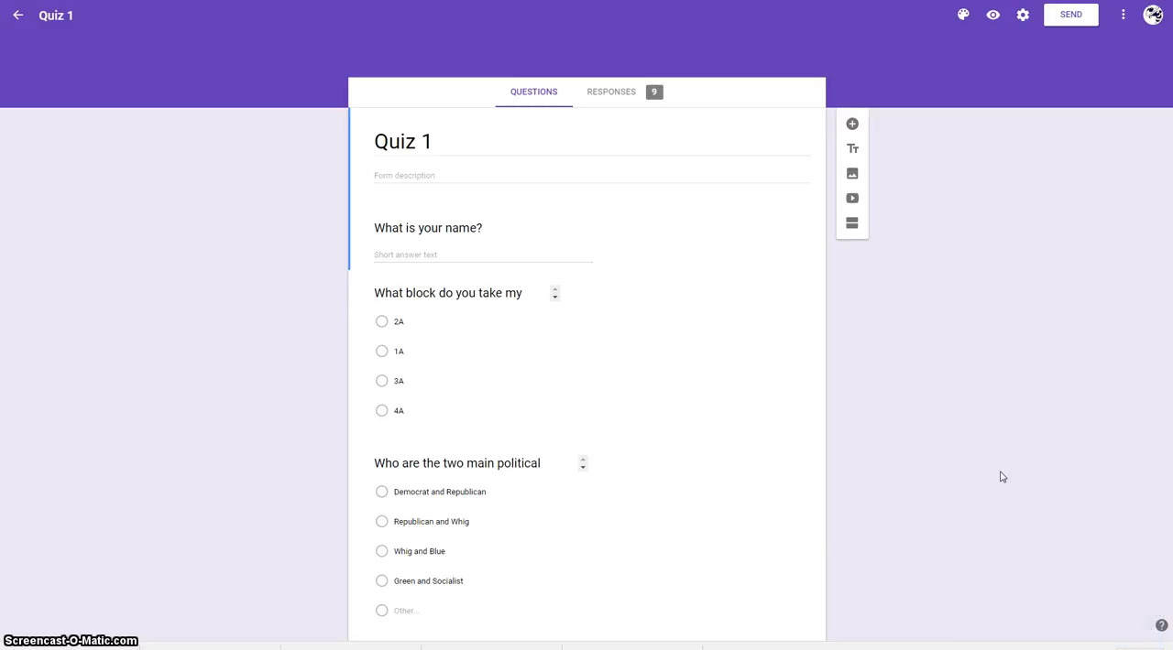
mouse_move(522, 280)
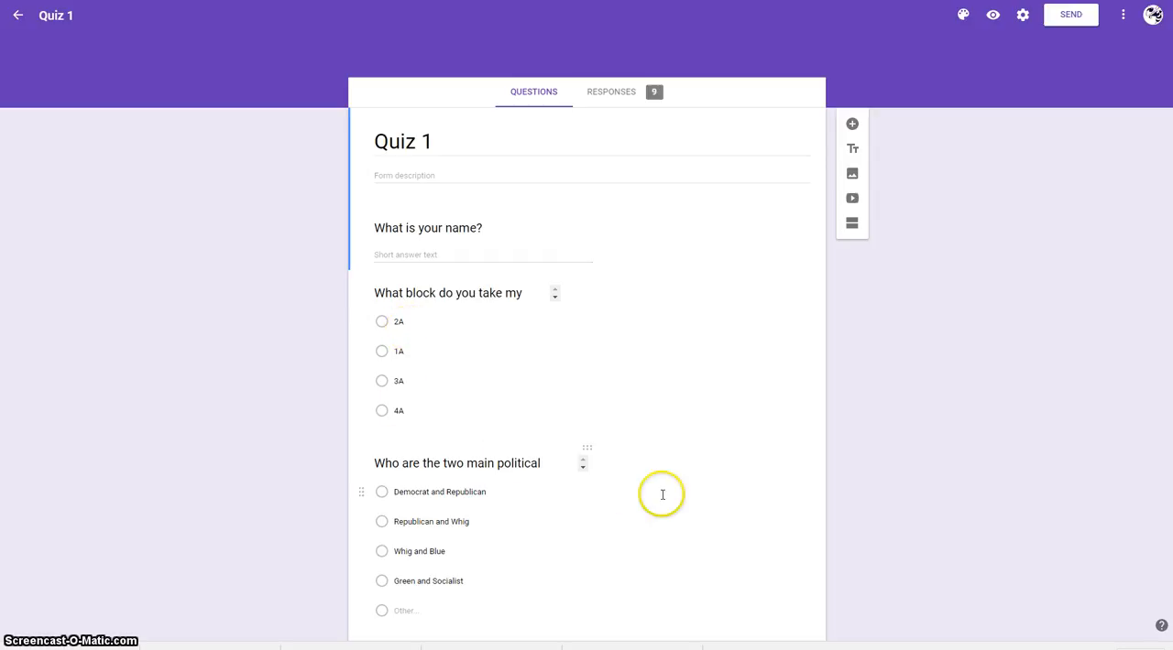
Step: View the Quiz 1 responses in Forms and send the nine submissions to the linked Sheets spreadsheet
scroll(down, 3)
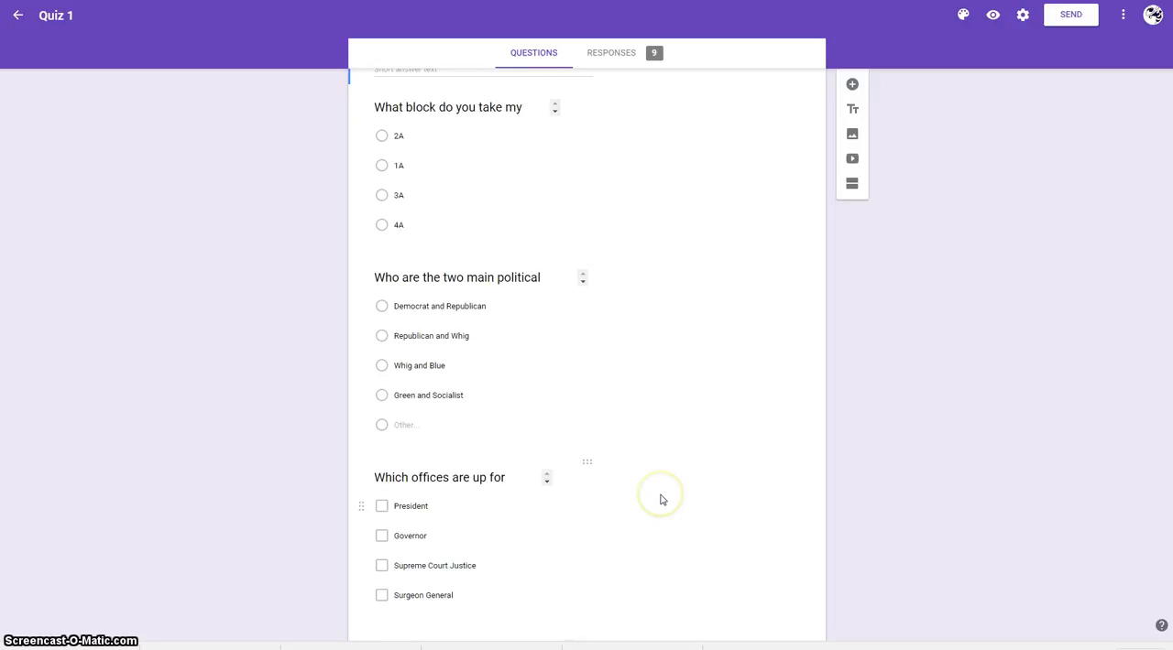
scroll(down, 3)
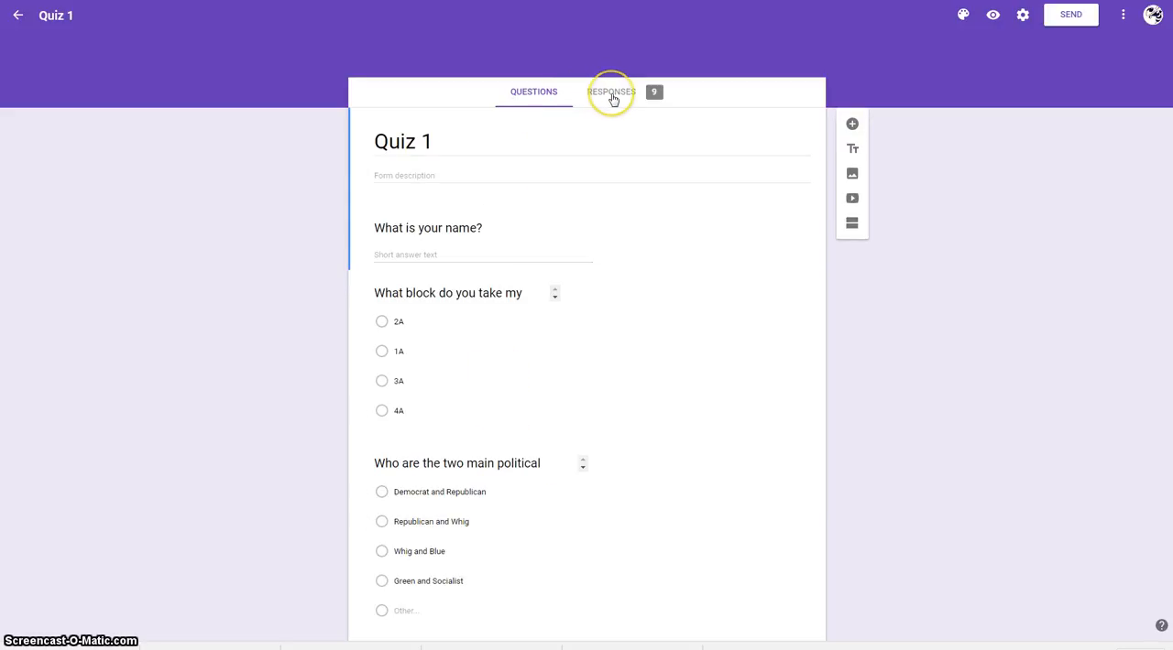
click(610, 91)
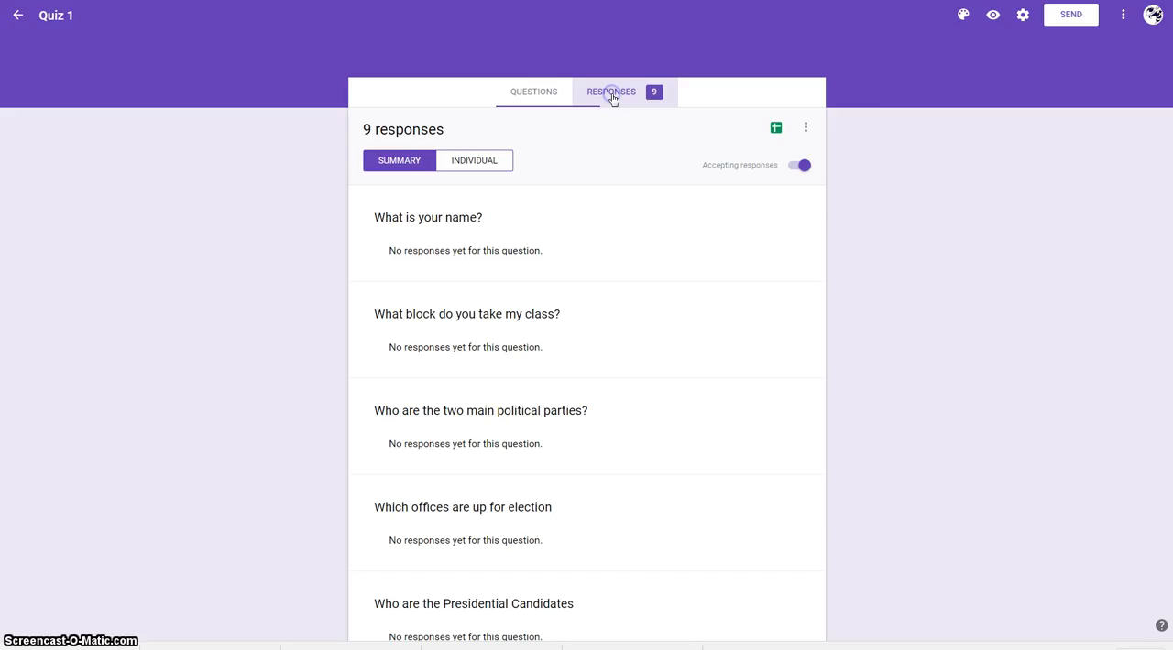
click(612, 91)
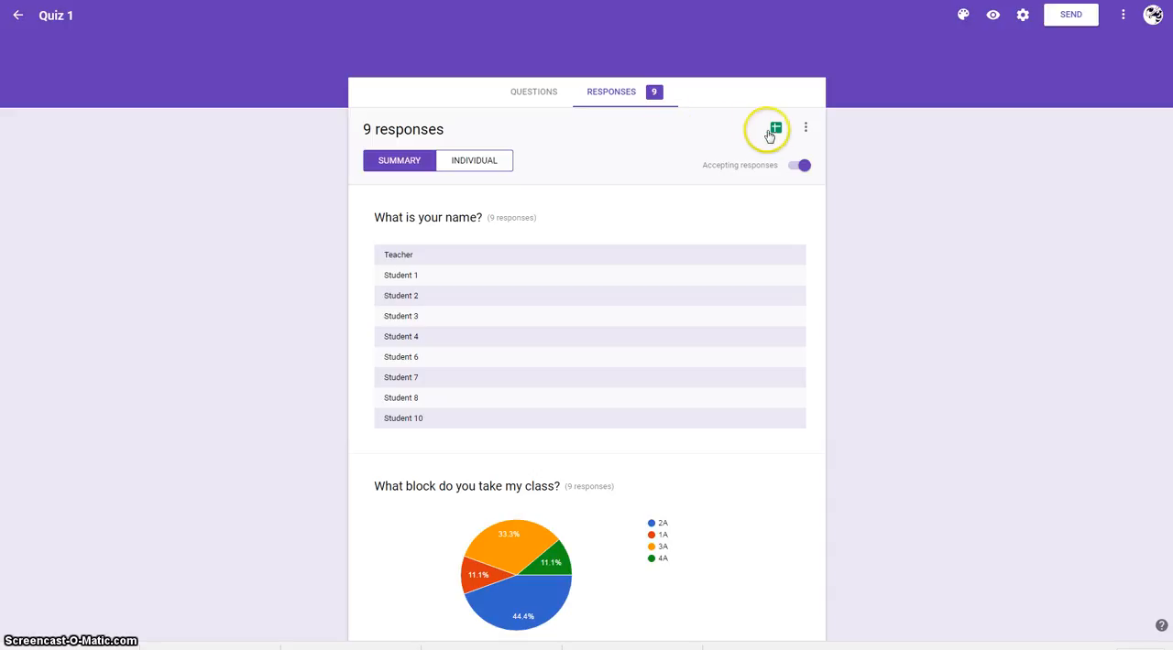
mouse_move(775, 127)
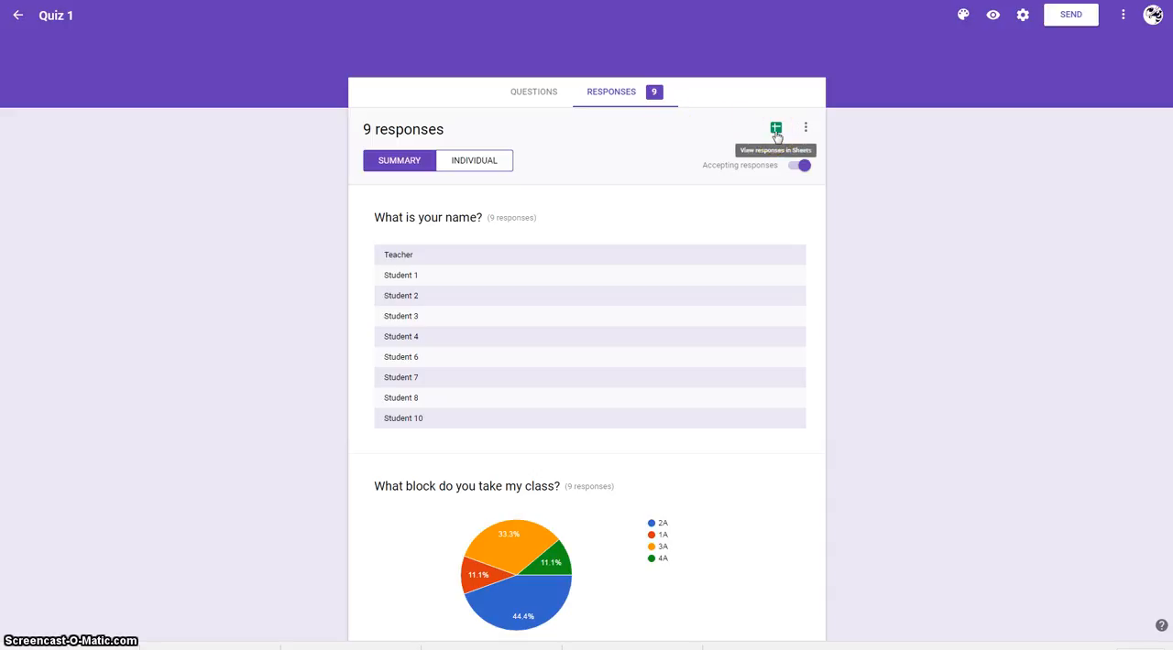
click(777, 126)
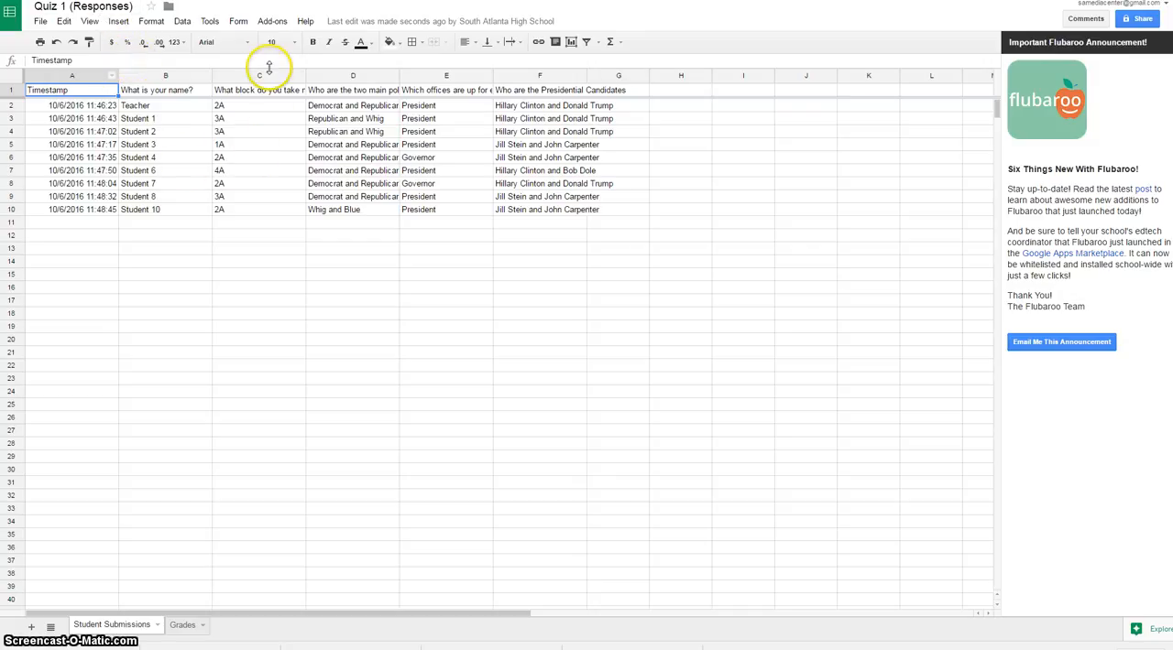
click(271, 22)
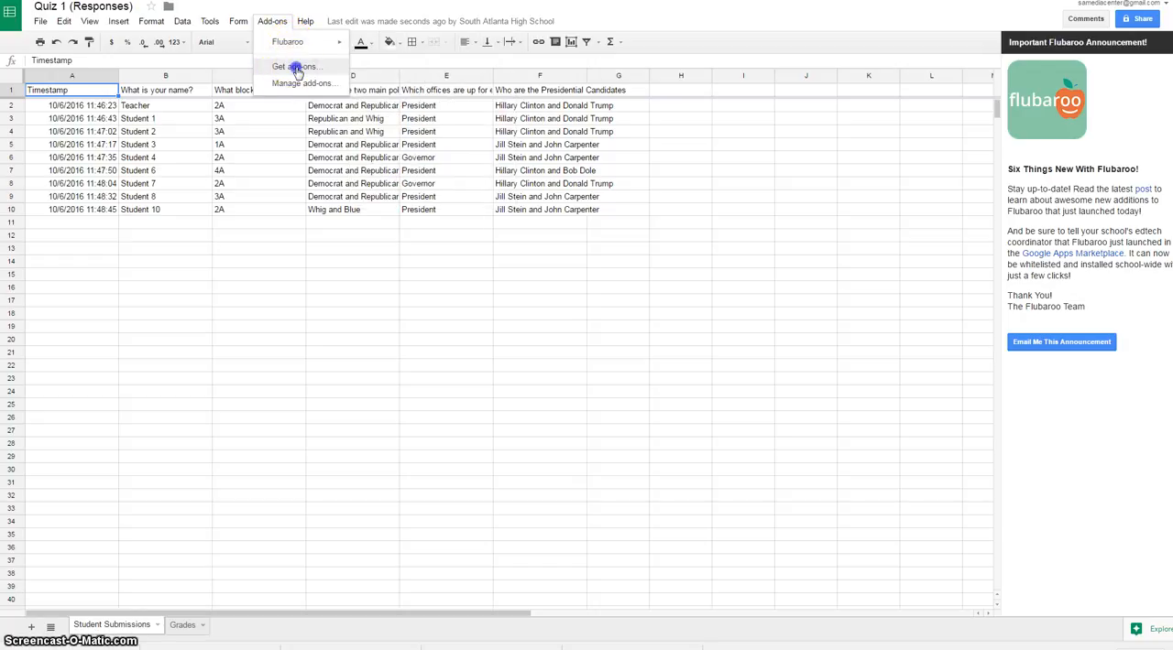
click(294, 66)
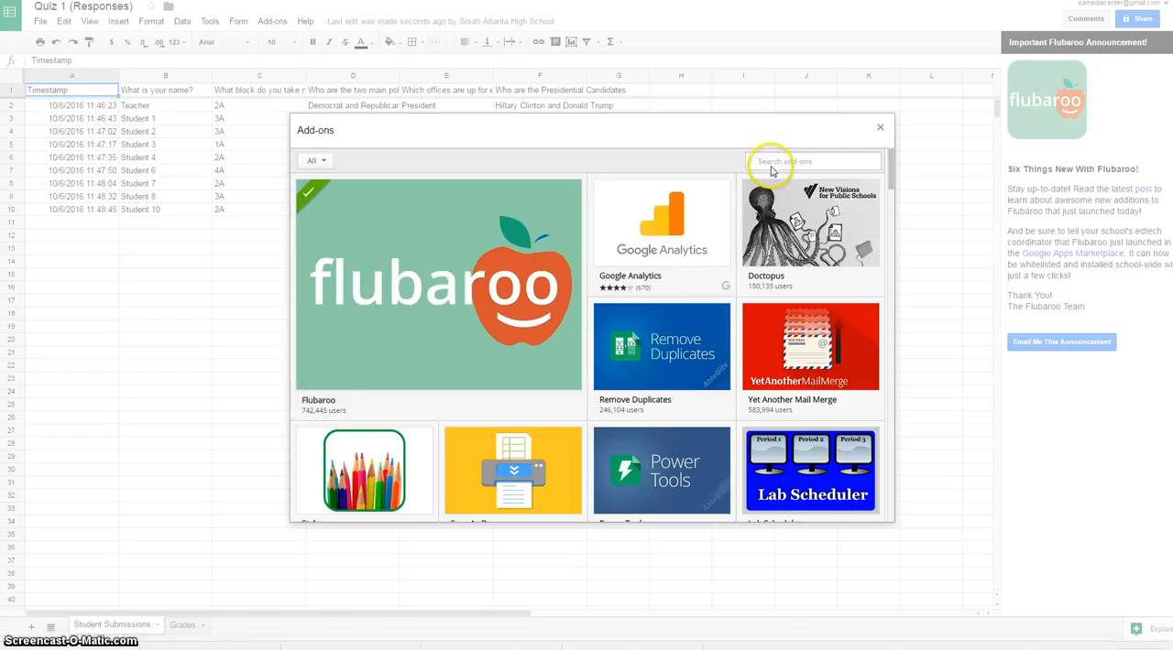
mouse_move(546, 255)
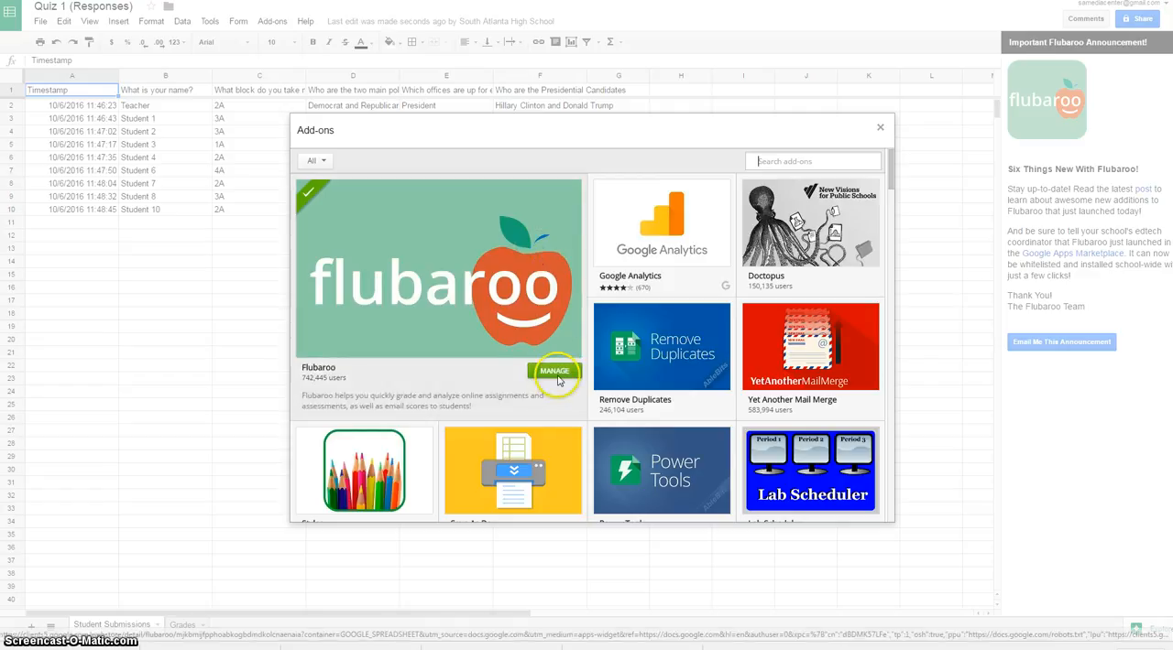
click(438, 267)
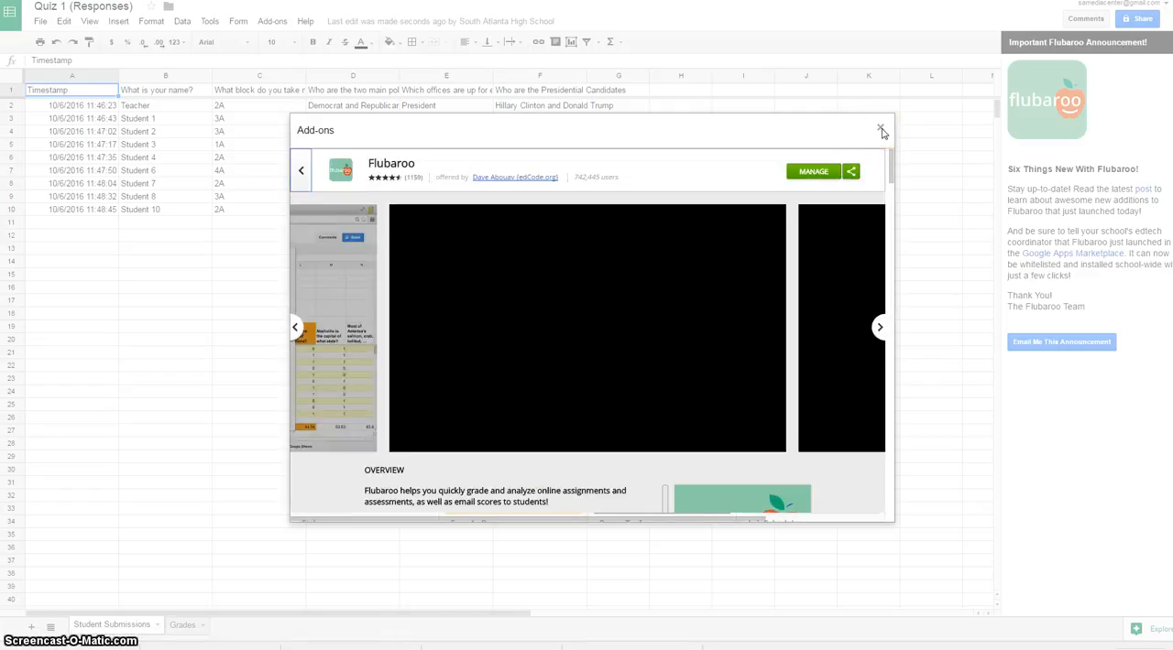
click(879, 327)
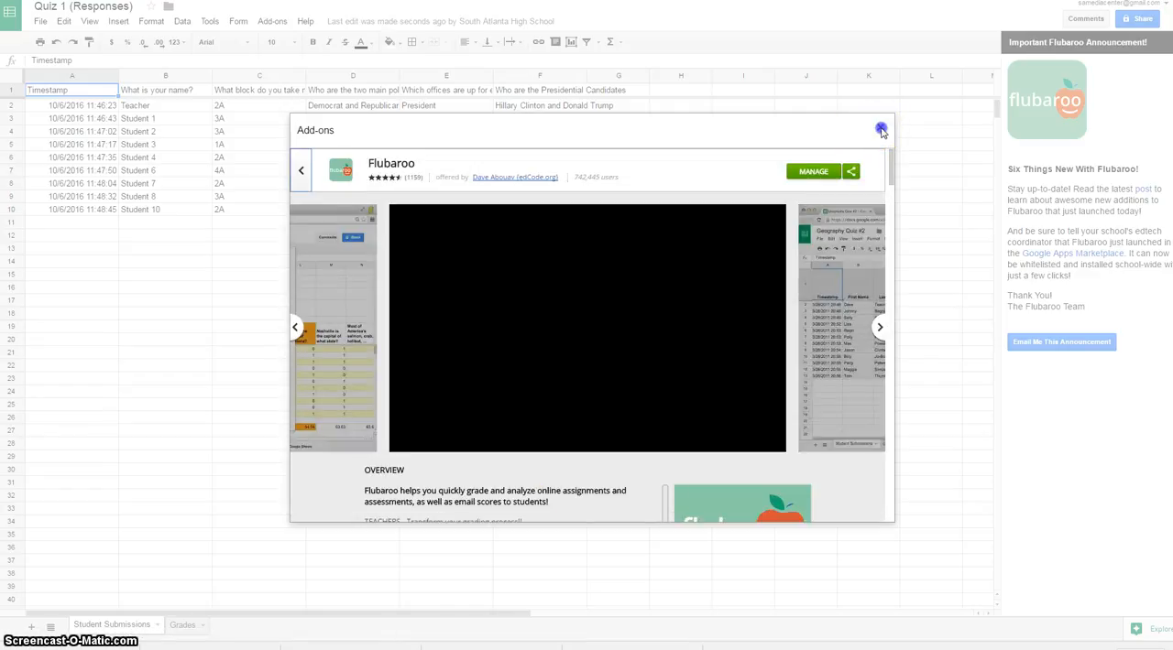
click(880, 128)
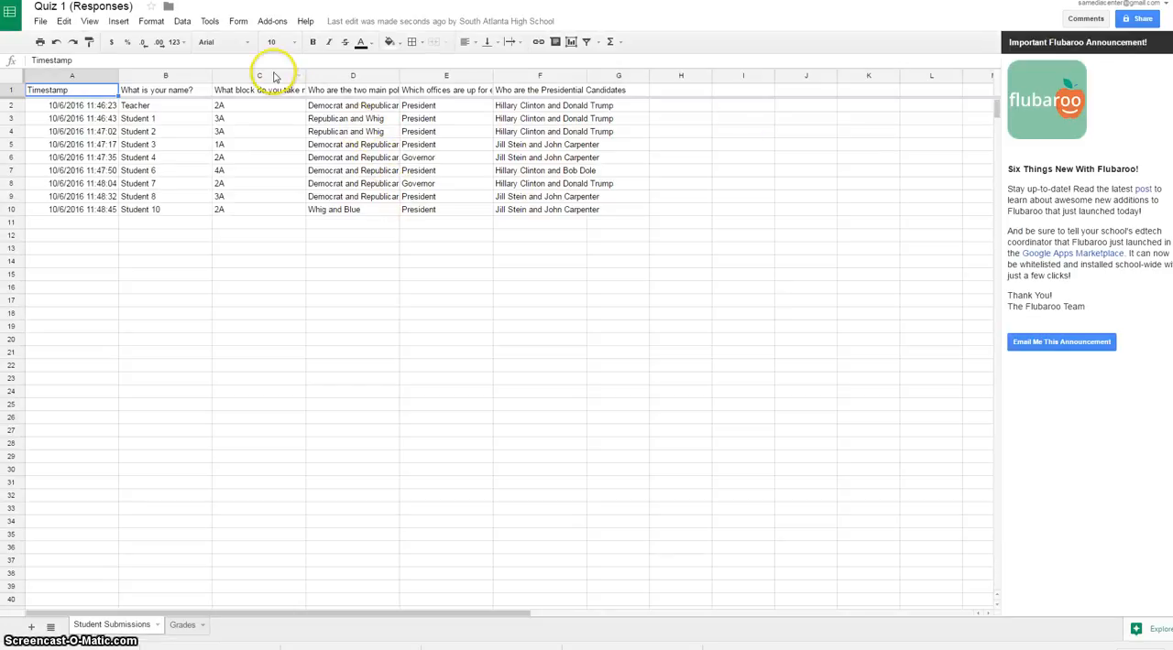
Step: Run Flubaroo's Regrade Assignment, confirming Yes to replace the existing grades
click(271, 20)
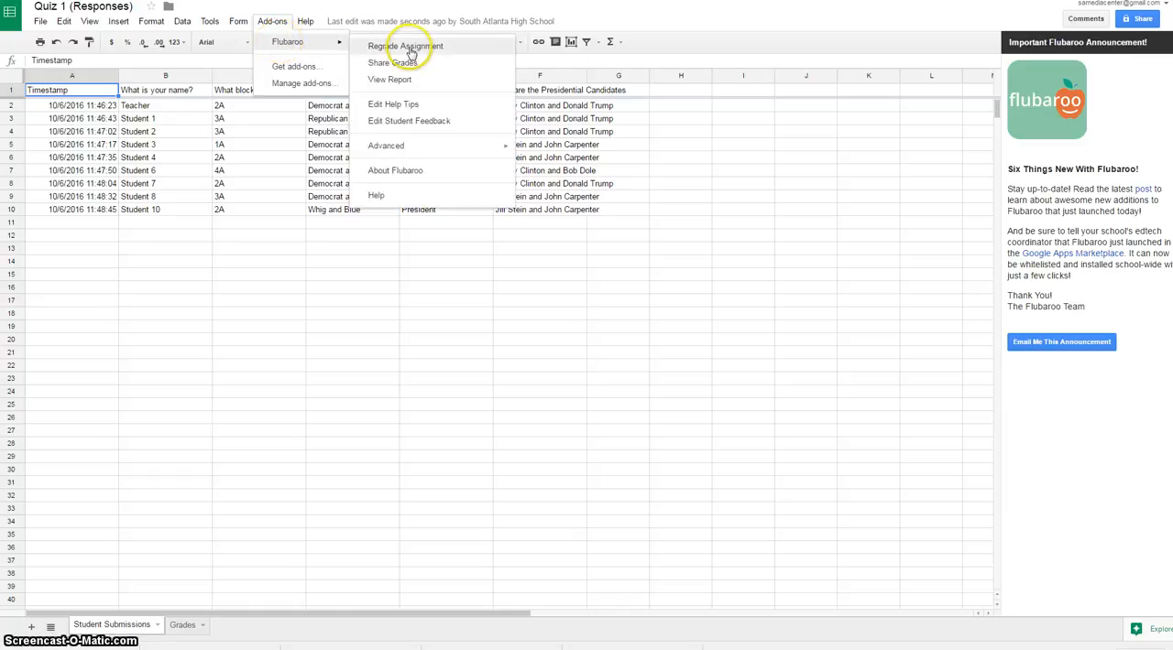
click(405, 46)
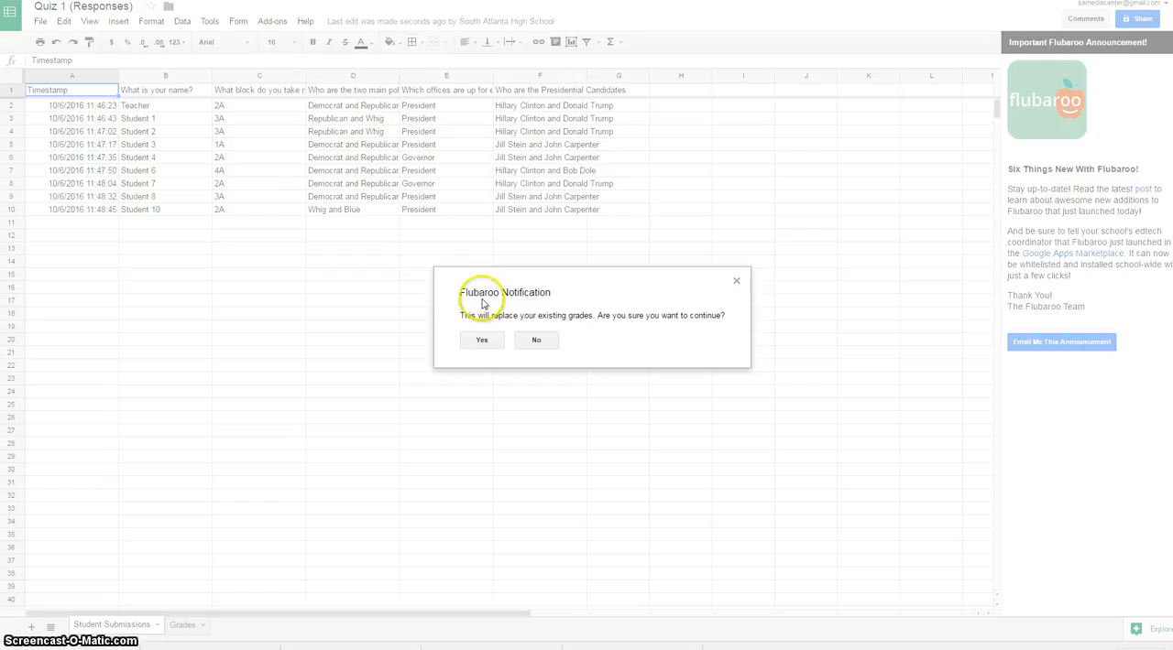
click(480, 341)
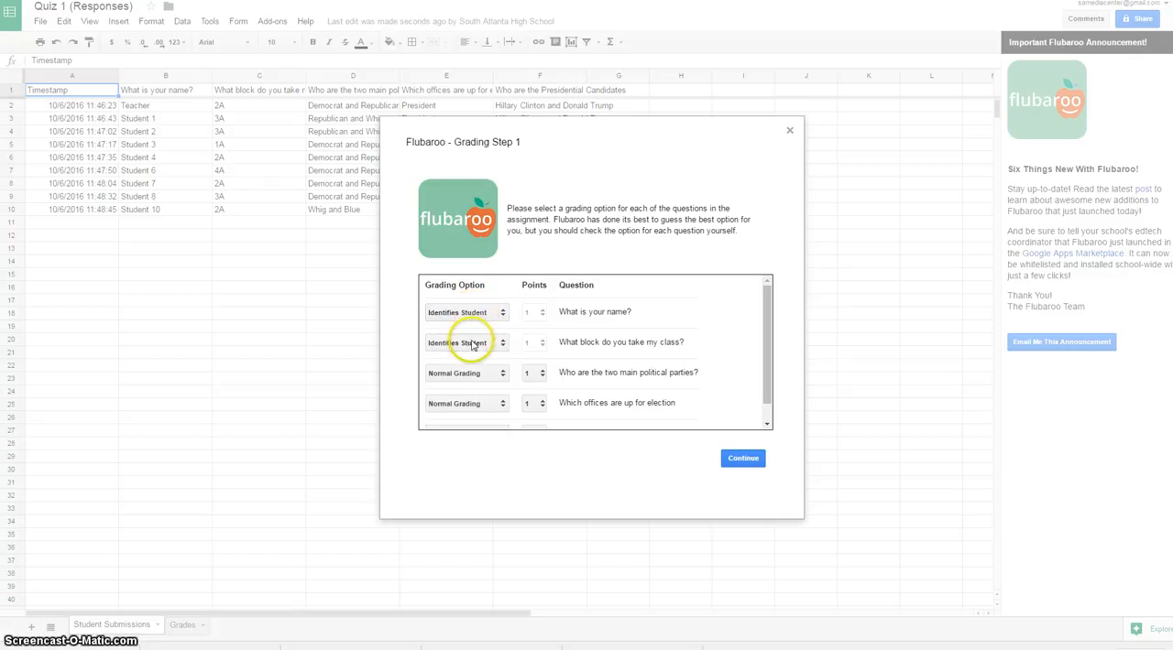
click(465, 341)
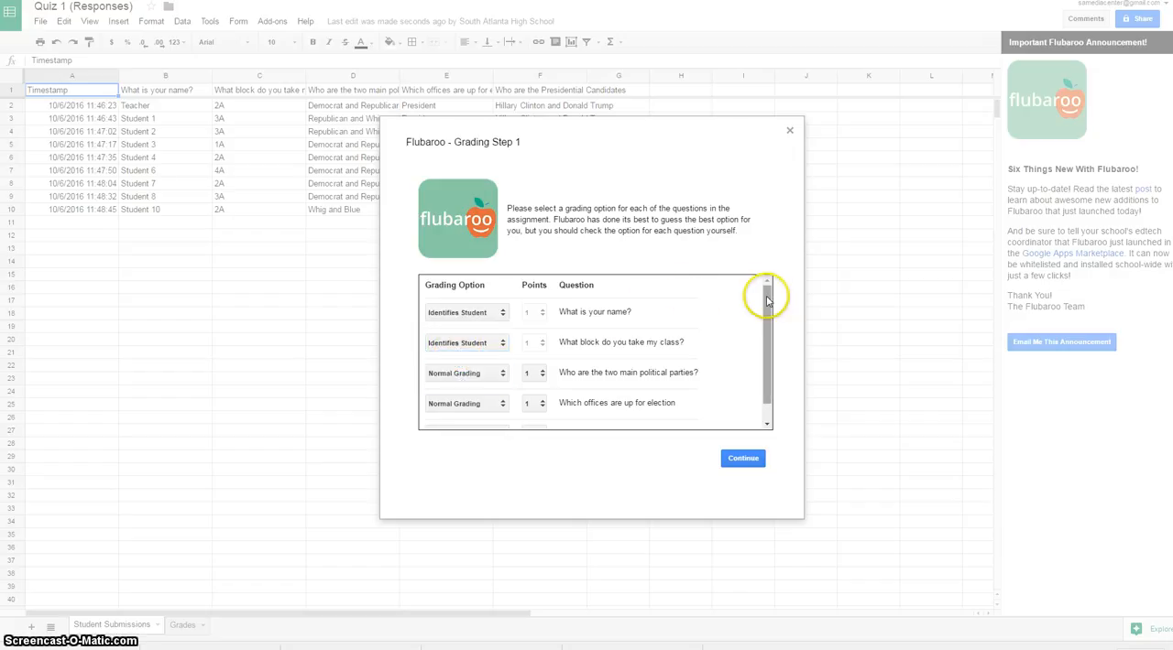
Step: Accept the per-question grading options in Grading Step 1 and continue to Step 2
scroll(down, 3)
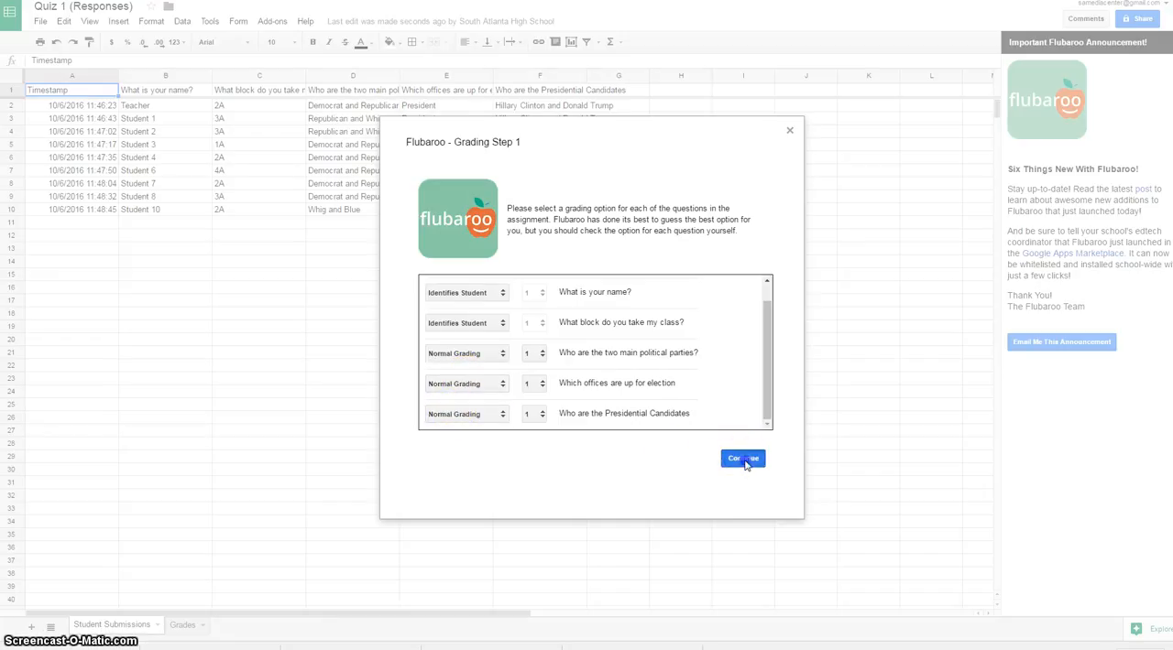
click(742, 458)
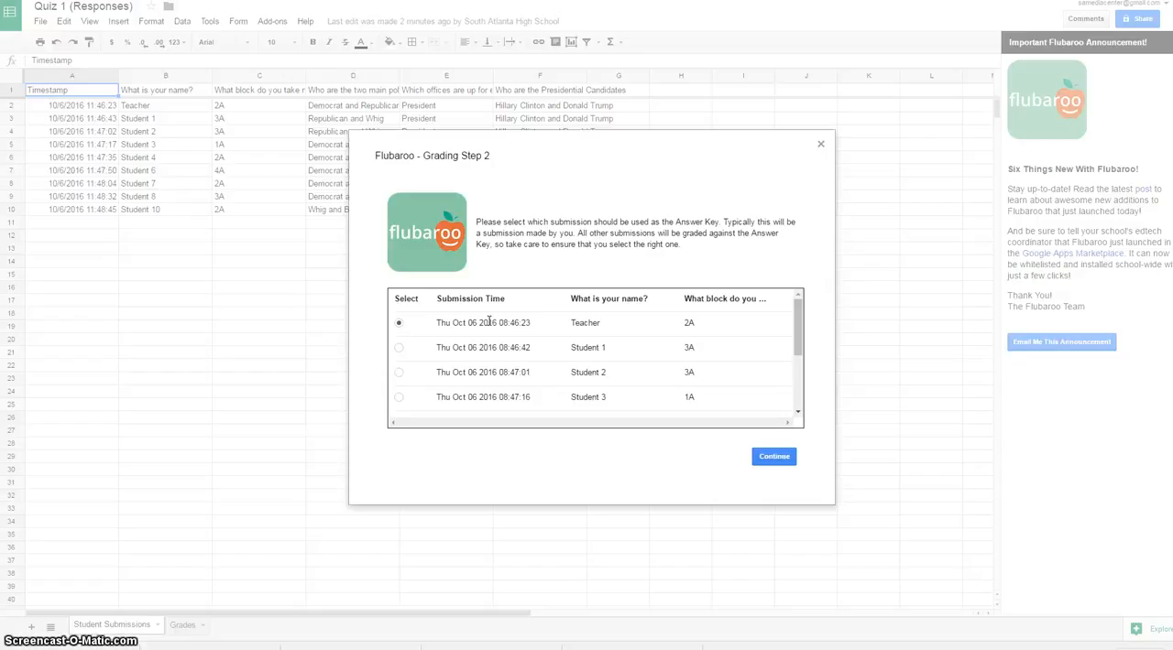
Step: Select the Teacher submission as the answer key and run the grading
click(400, 322)
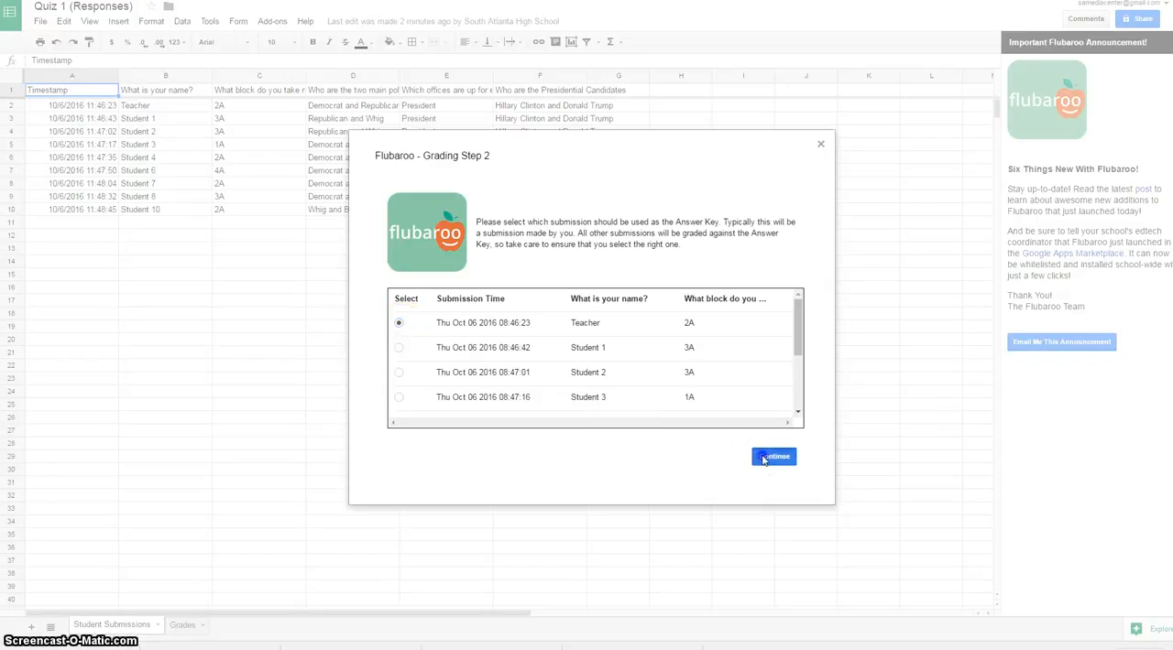
click(773, 456)
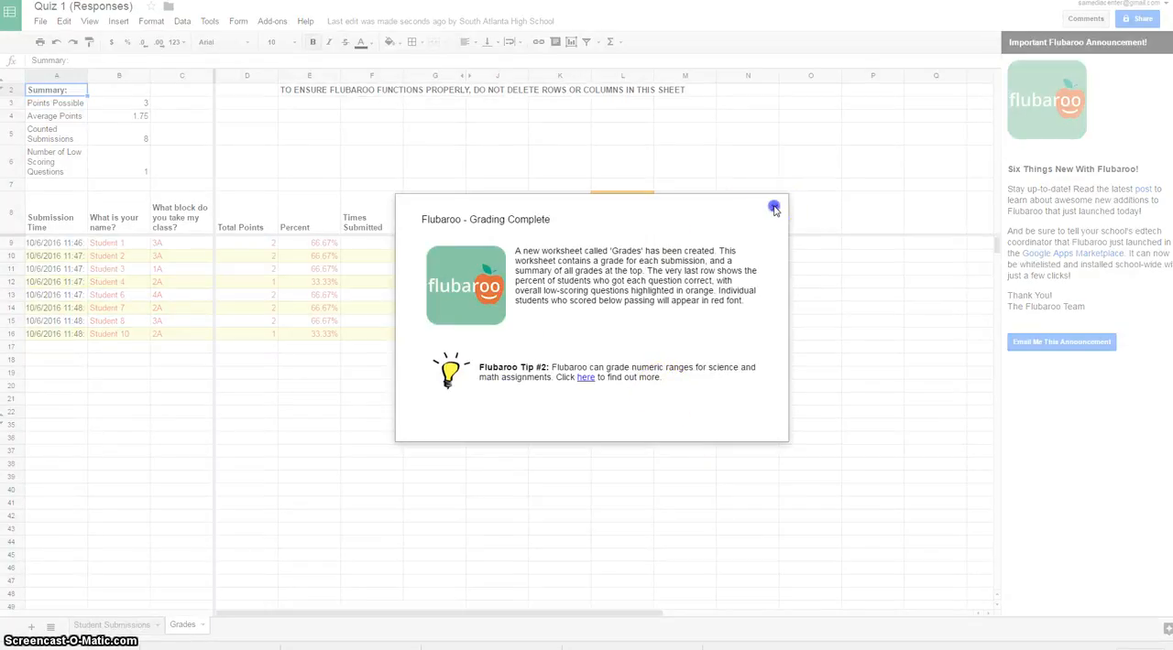
Step: Close the Grading Complete notice and show the new Grades sheet of student scores
click(773, 207)
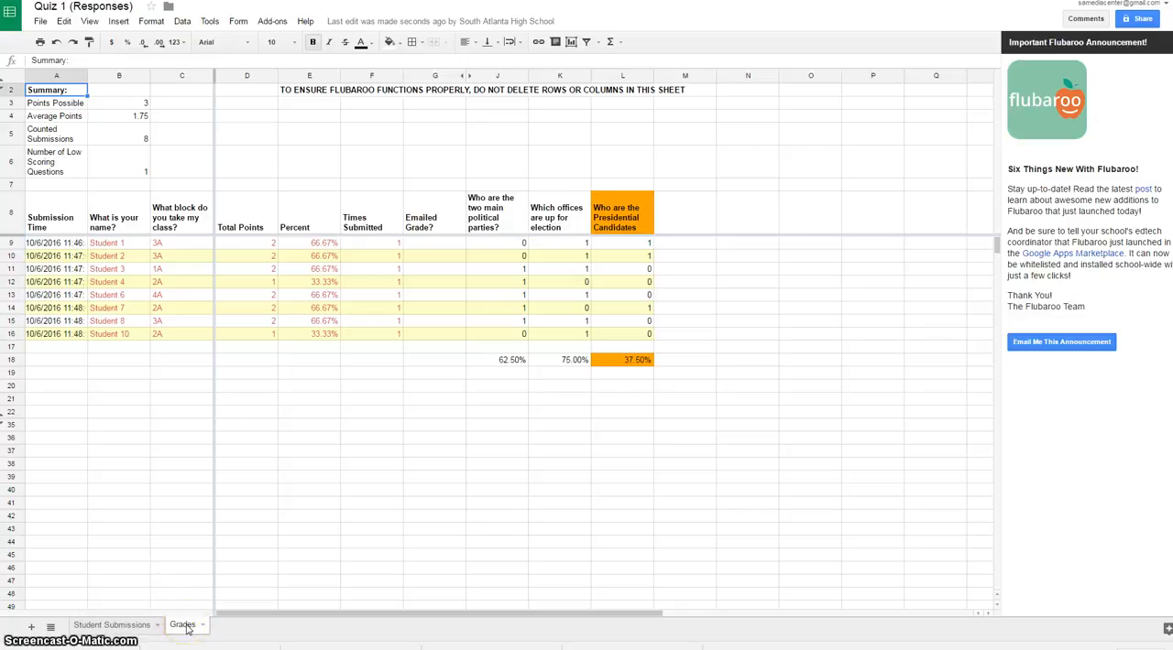
click(326, 249)
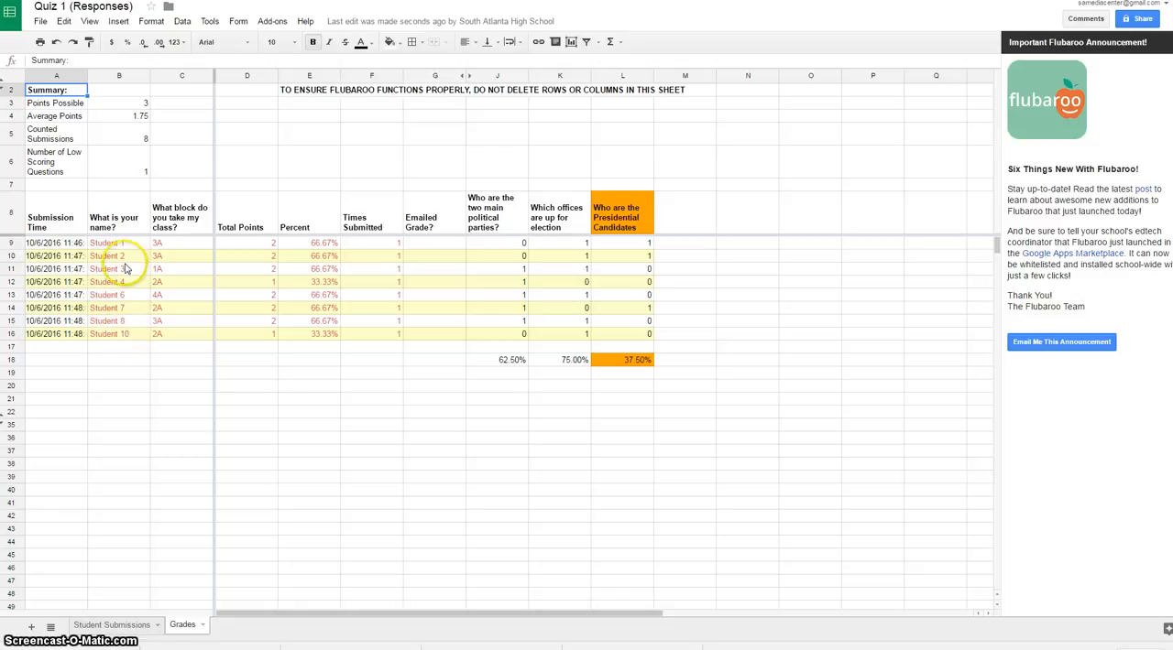
mouse_move(292, 279)
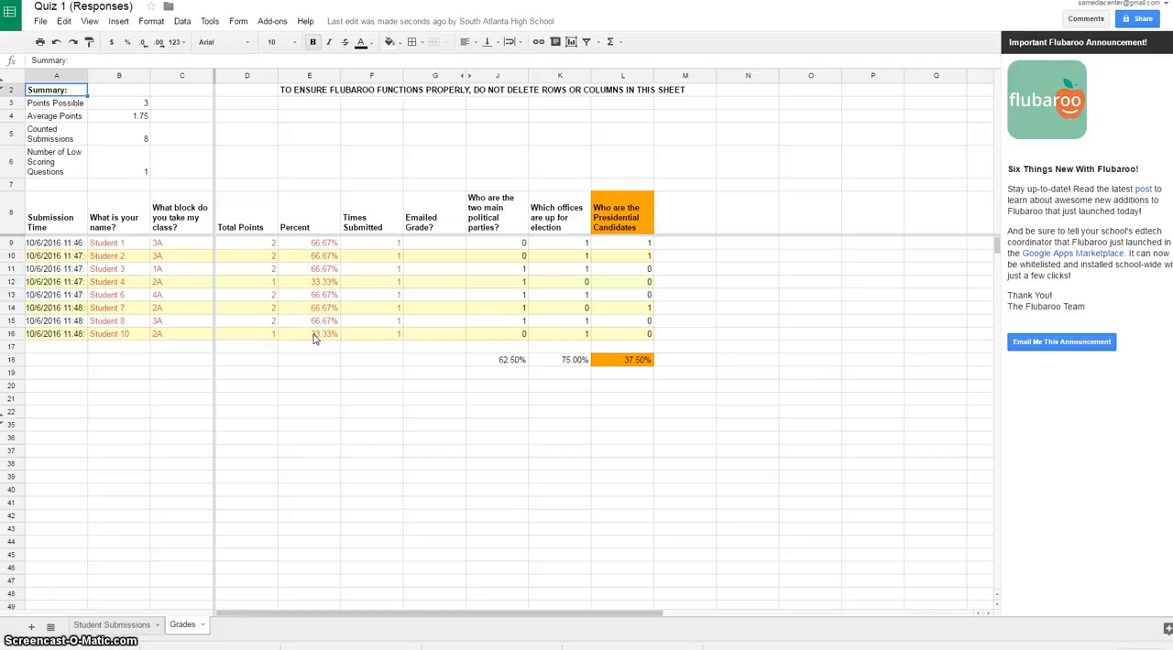
mouse_move(109, 136)
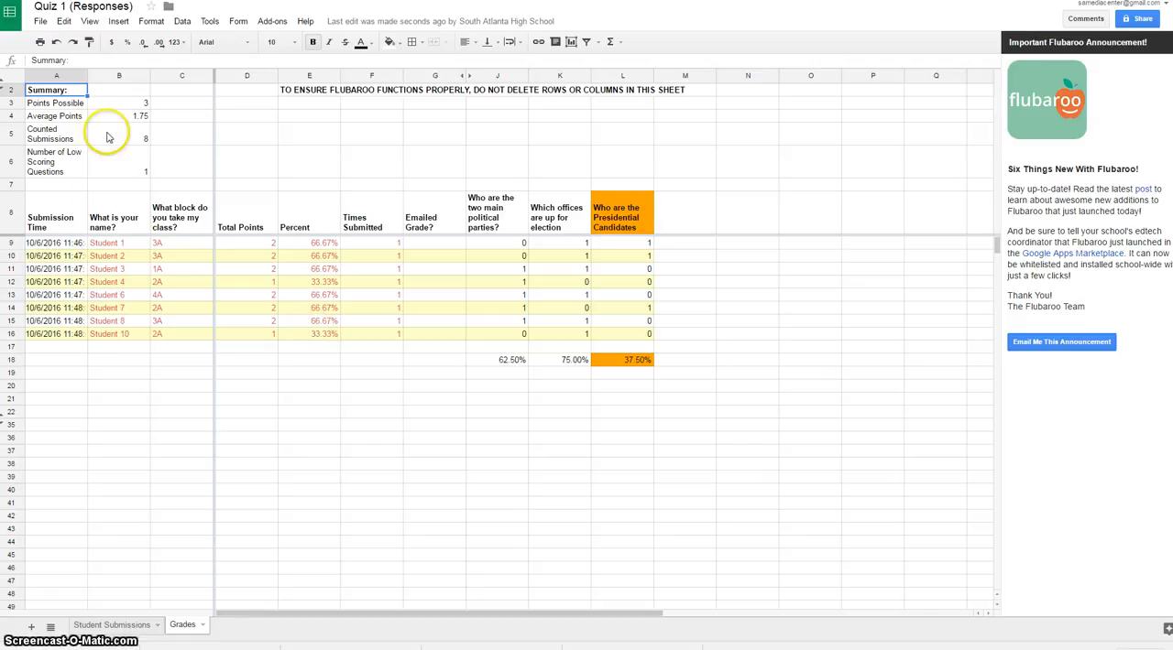
mouse_move(147, 145)
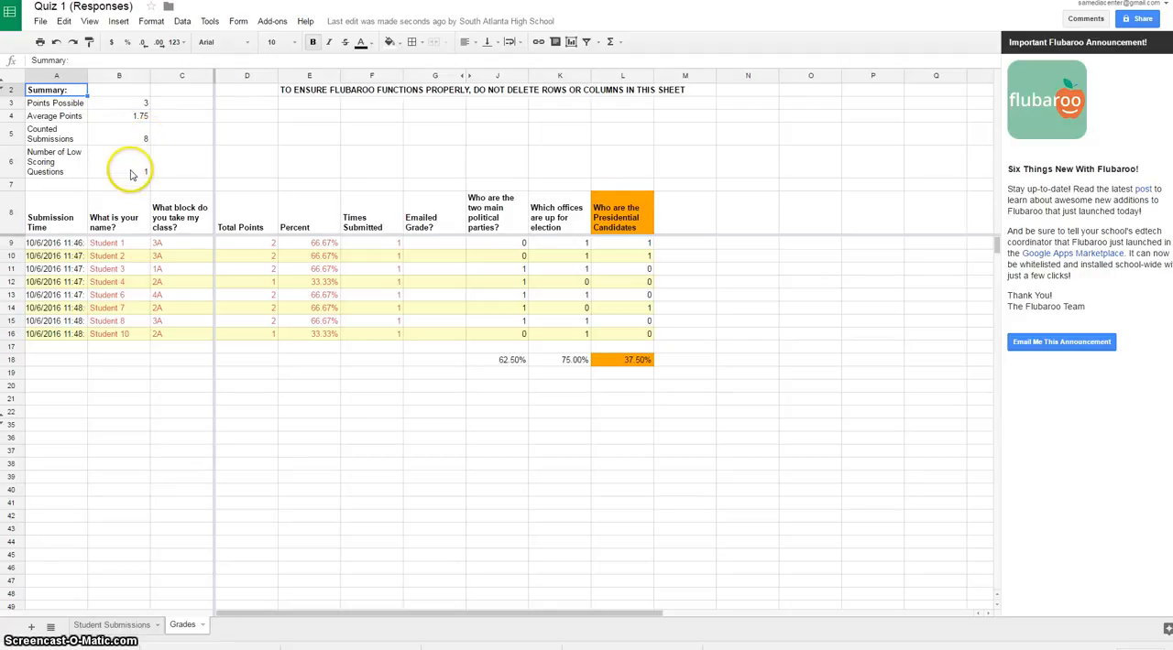
mouse_move(131, 114)
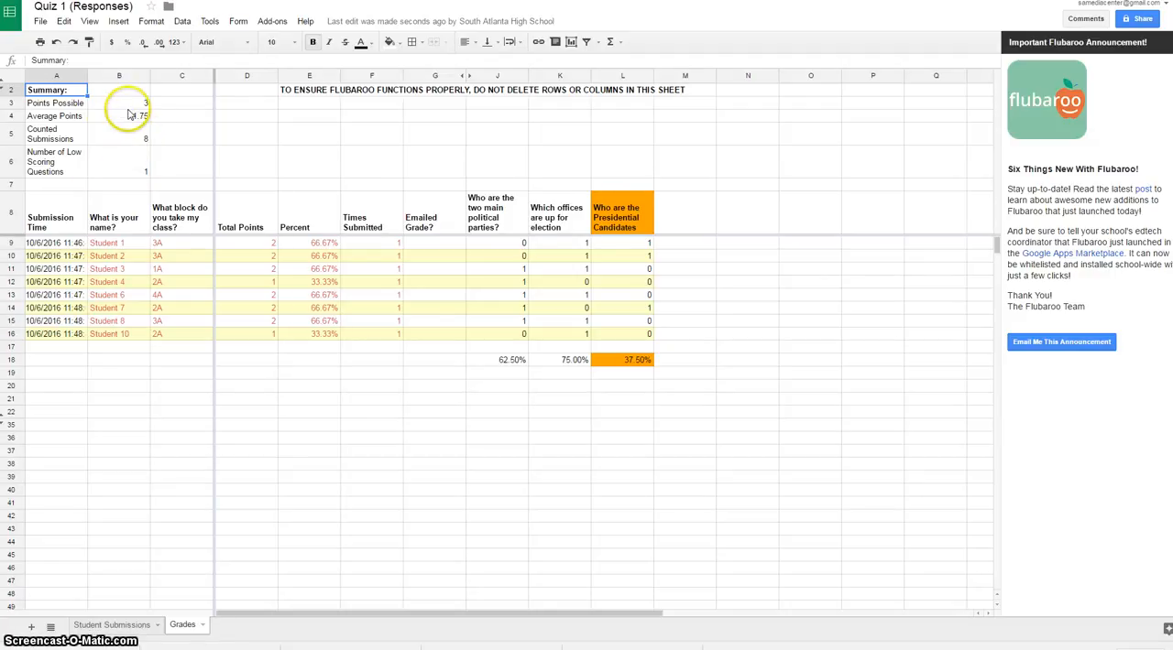